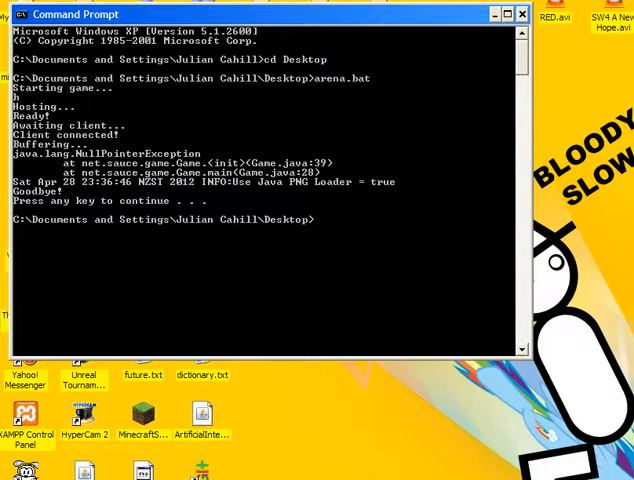
pyautogui.write('arena.bat')
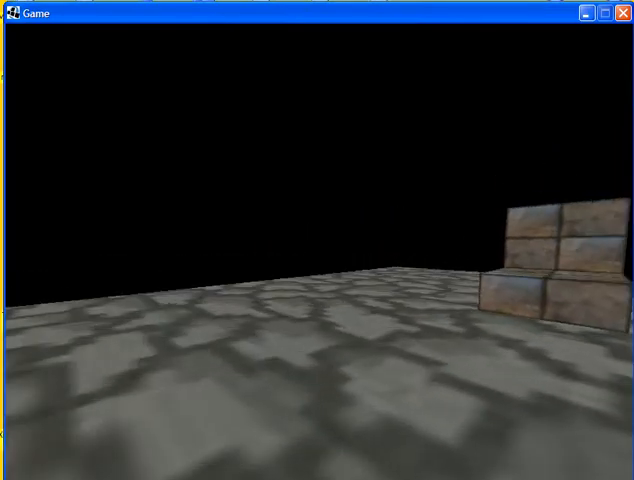
pyautogui.moveTo(316, 250)
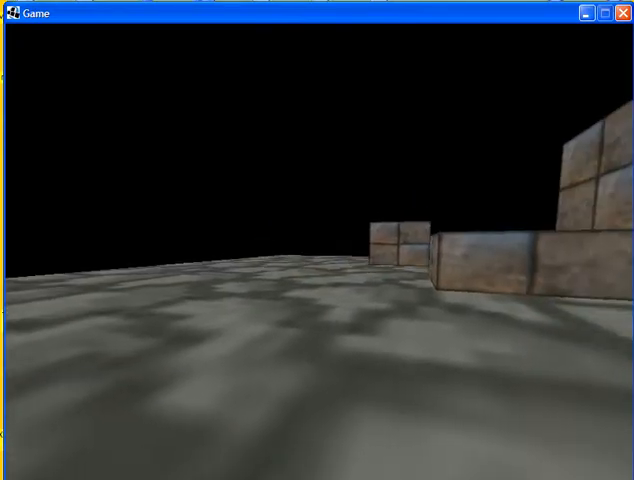
pyautogui.moveTo(316, 250)
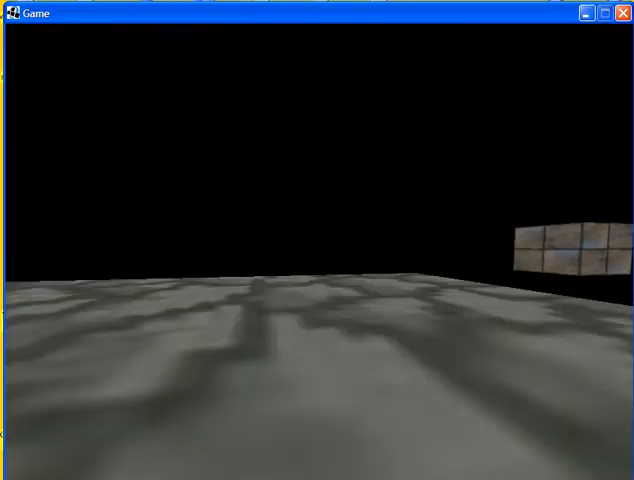